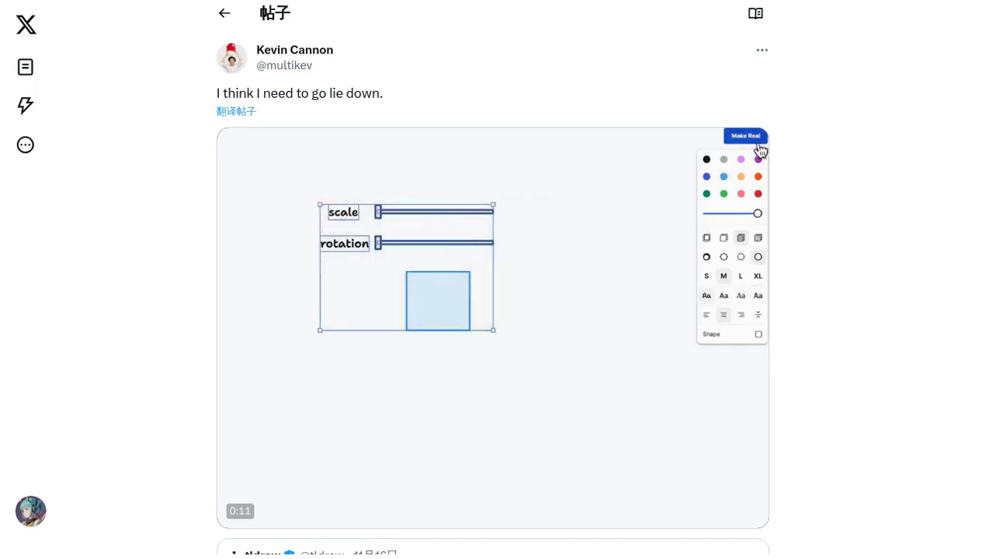
click(744, 136)
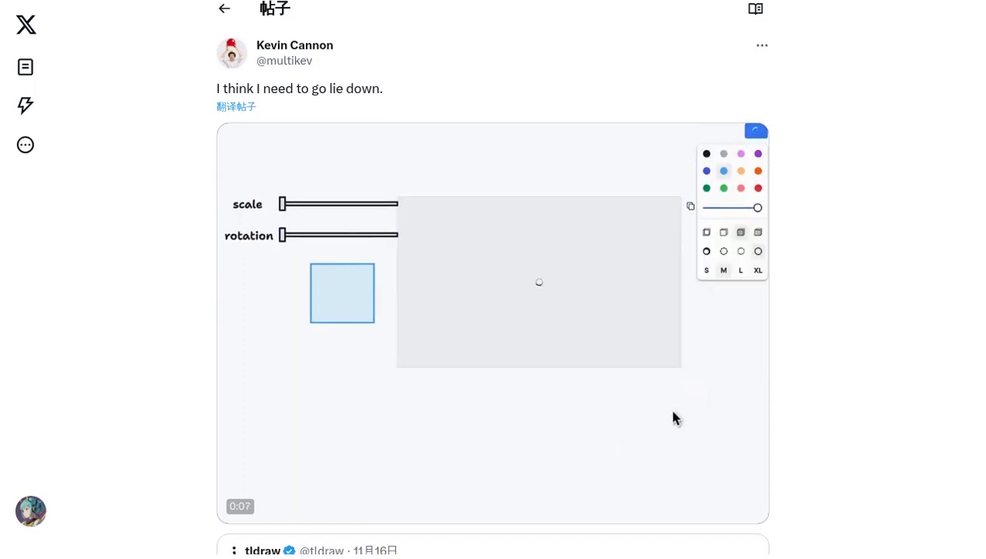
scroll(down, 3)
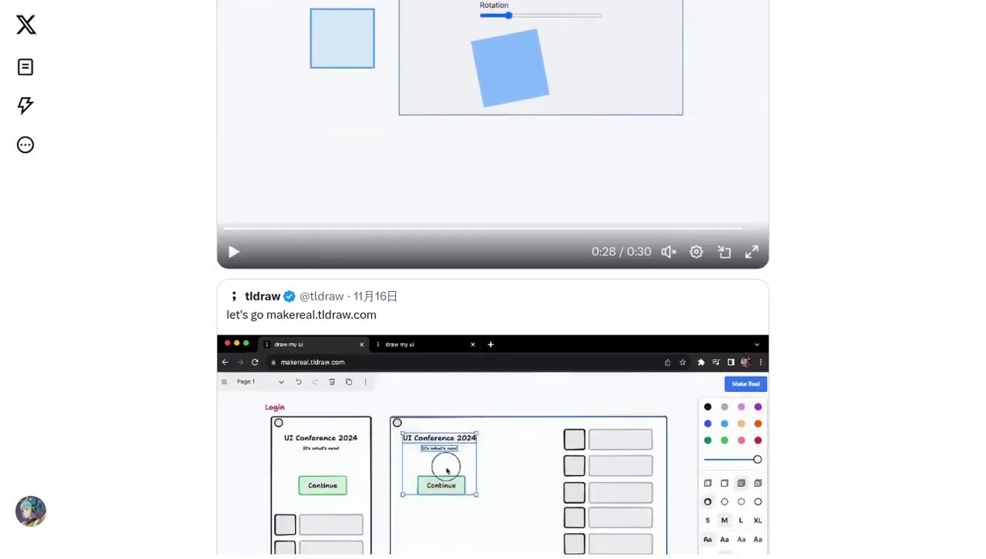
- Scroll past the tldraw demo and reply box to the 'Well, this is taking off.' Pitch quote
scroll(down, 3)
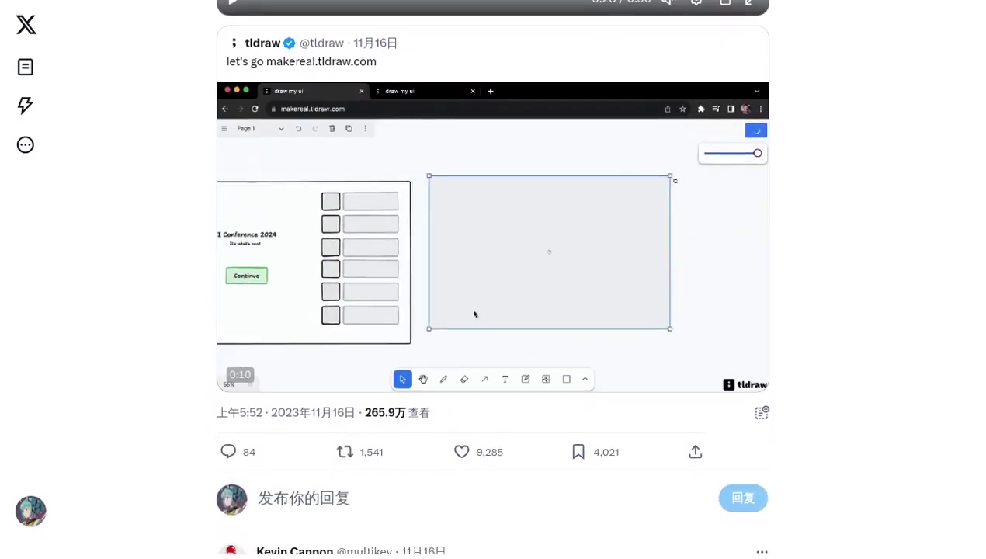
scroll(down, 3)
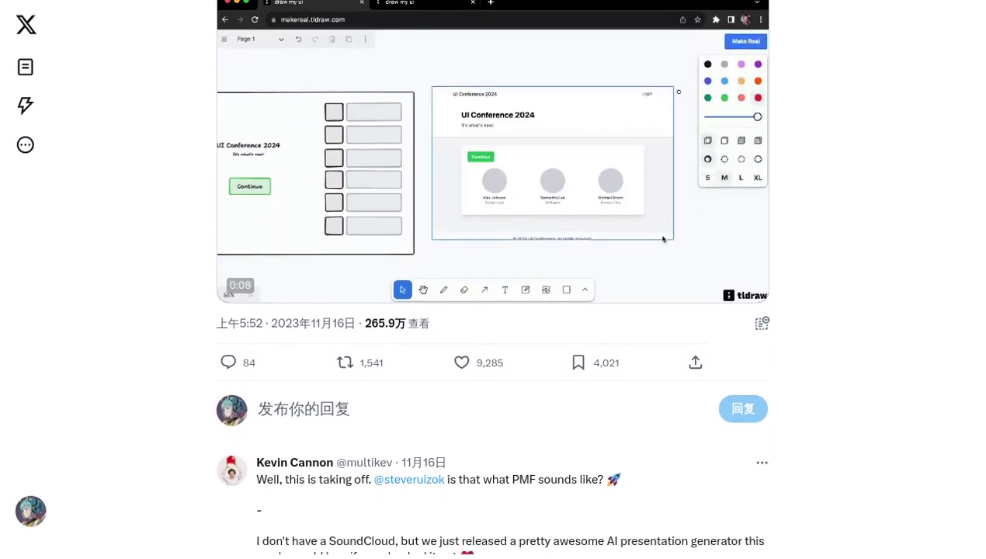
scroll(down, 3)
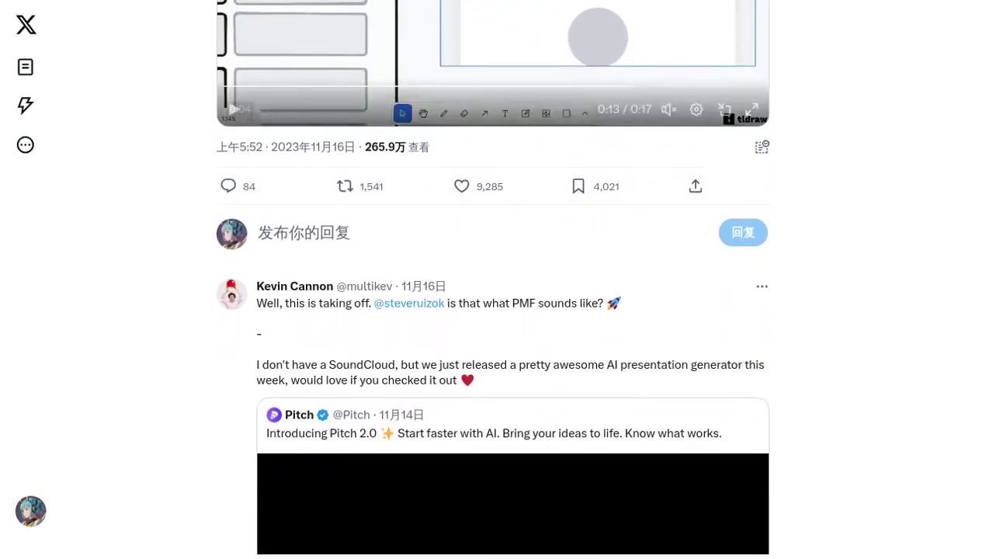
- Scroll past Pitch's 2.0 video to the 'I'm sorry. This is just ridiculous.' slider demo
scroll(down, 3)
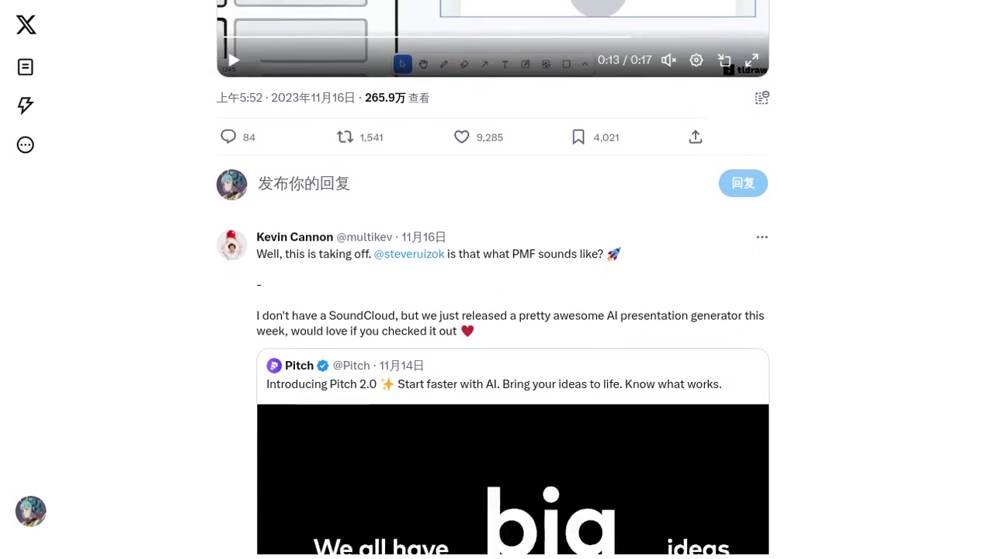
scroll(down, 3)
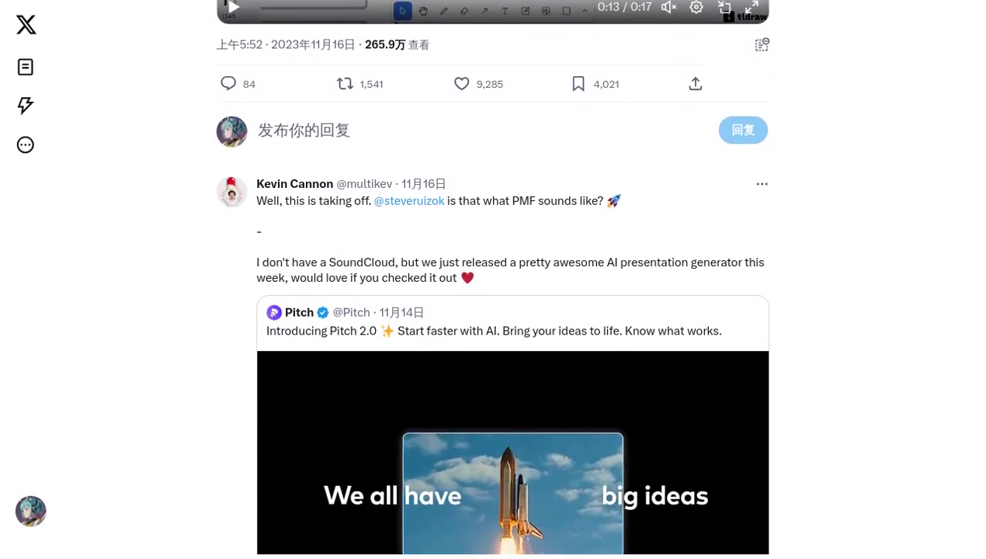
scroll(down, 3)
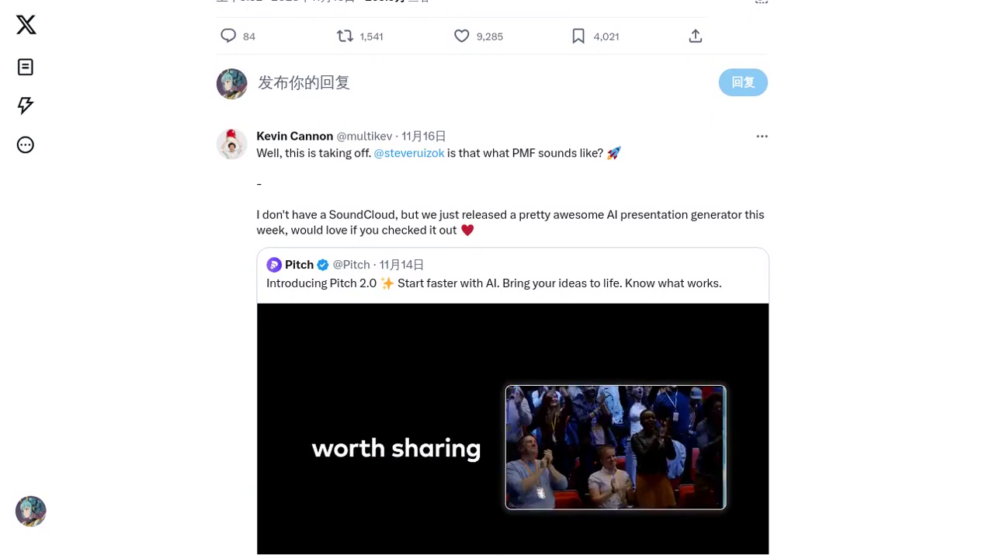
scroll(down, 3)
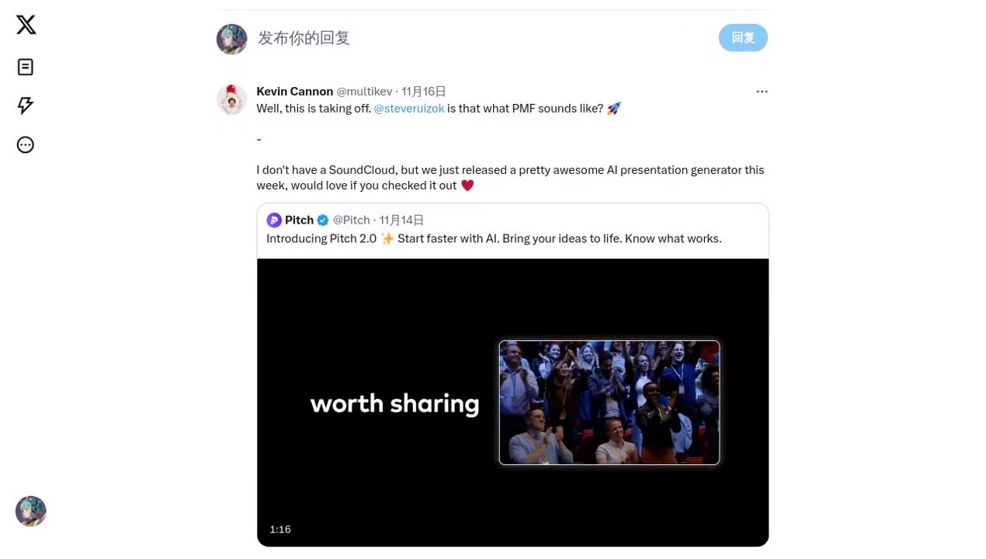
scroll(down, 3)
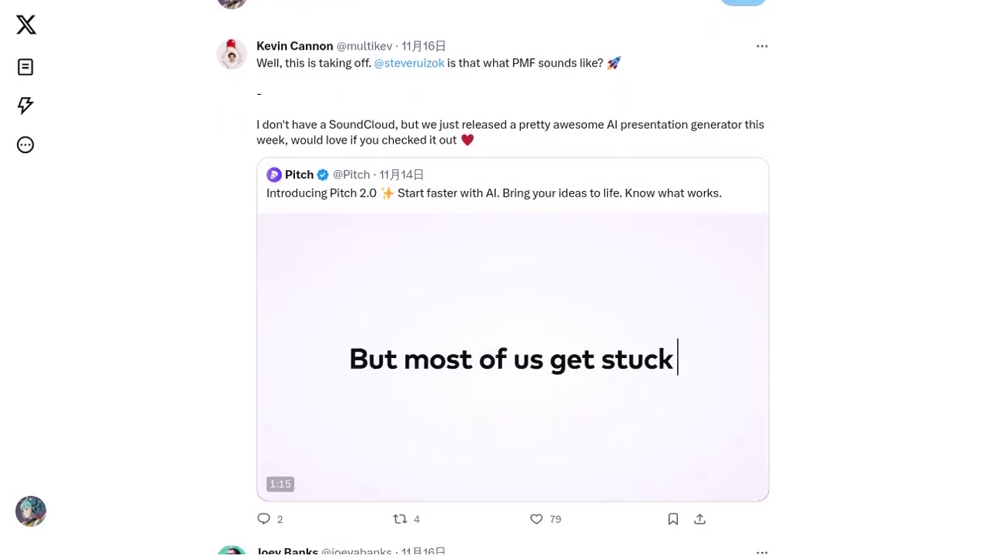
scroll(down, 3)
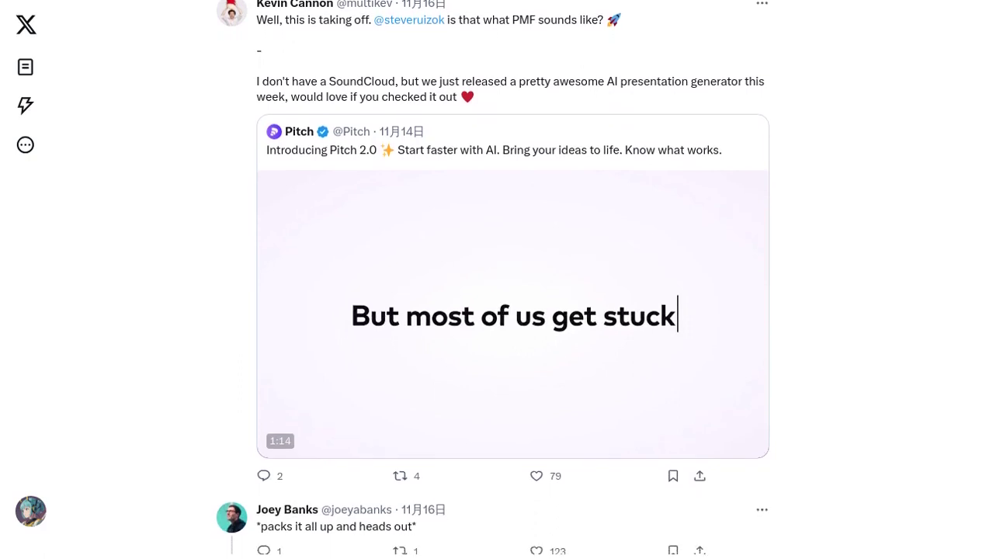
scroll(down, 3)
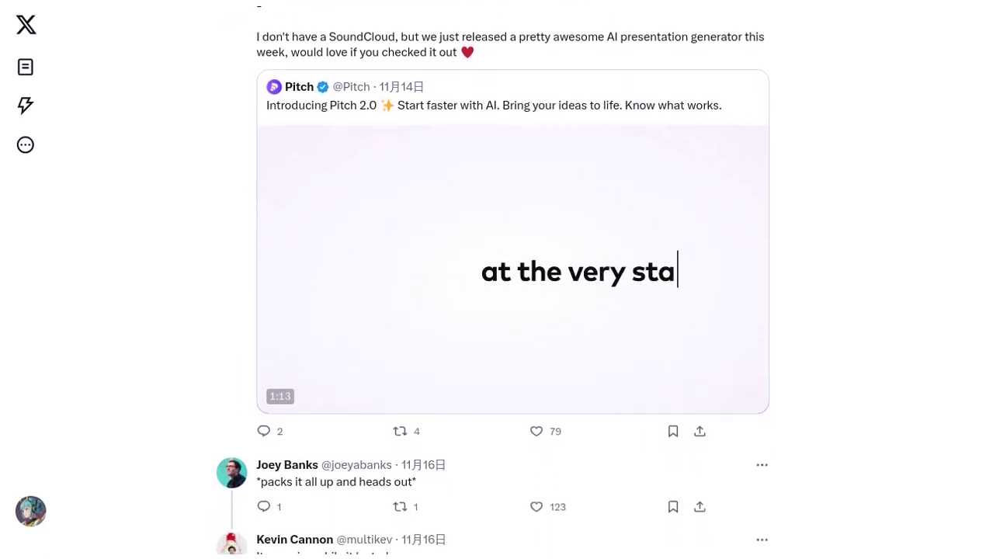
scroll(down, 3)
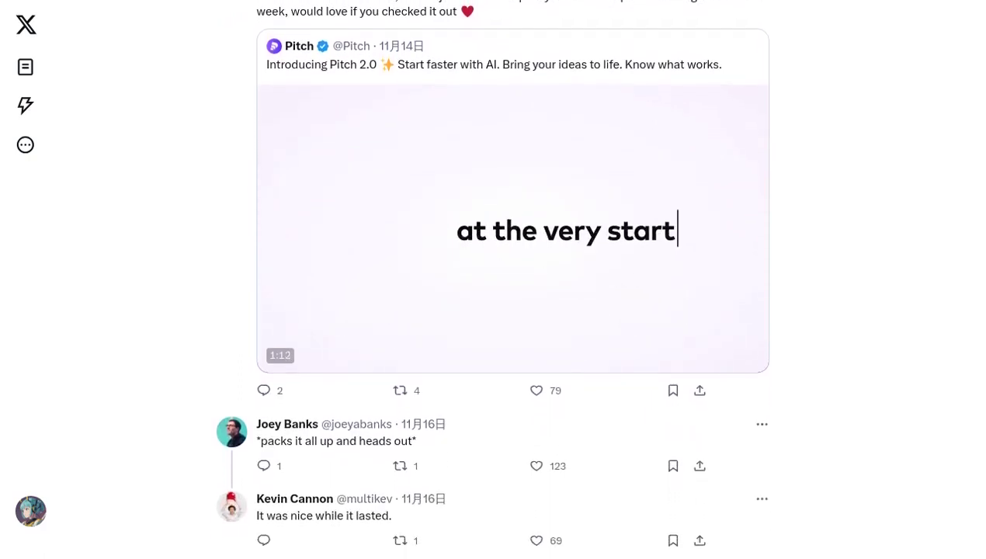
scroll(down, 3)
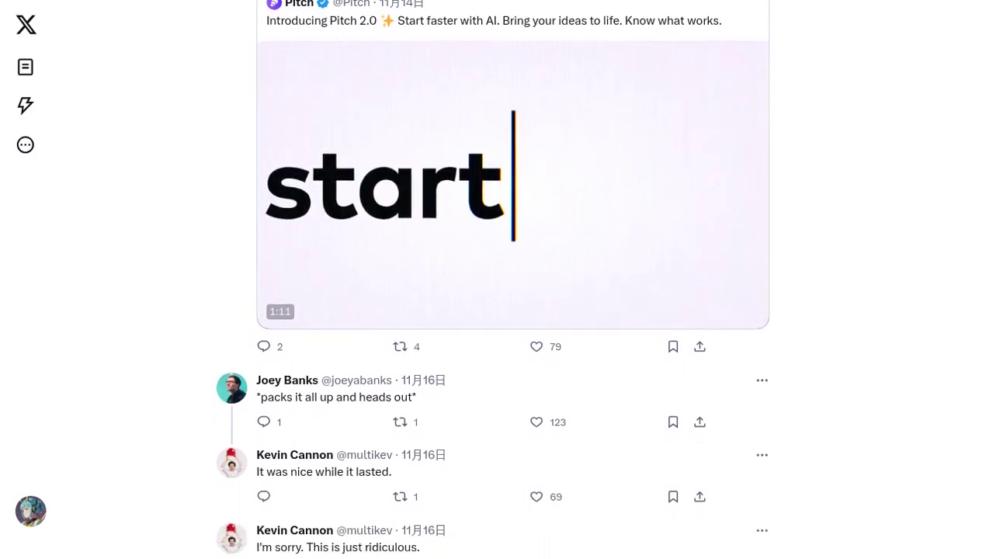
scroll(down, 3)
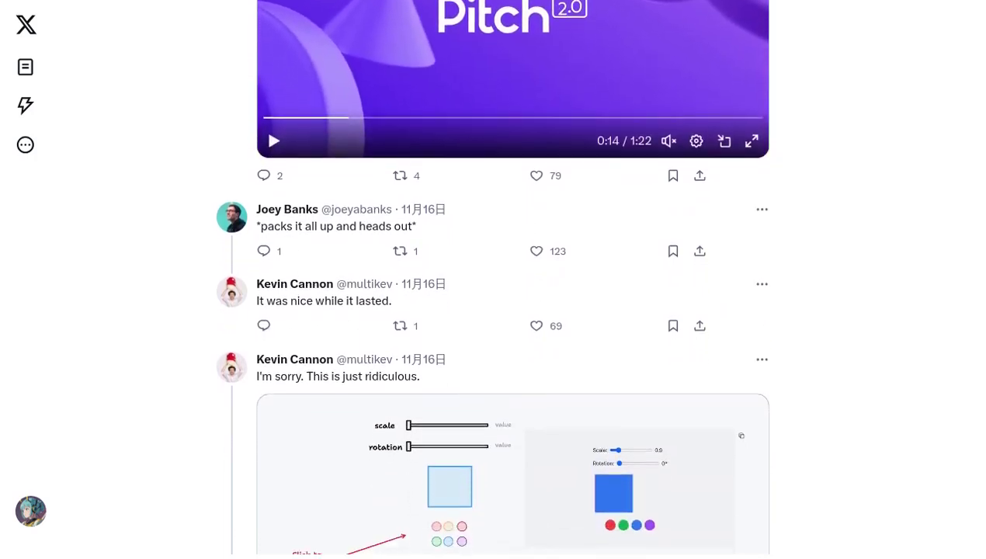
- Scroll past the slider demo to the 'Nope nope nope.' tic-tac-toe demo video
scroll(down, 3)
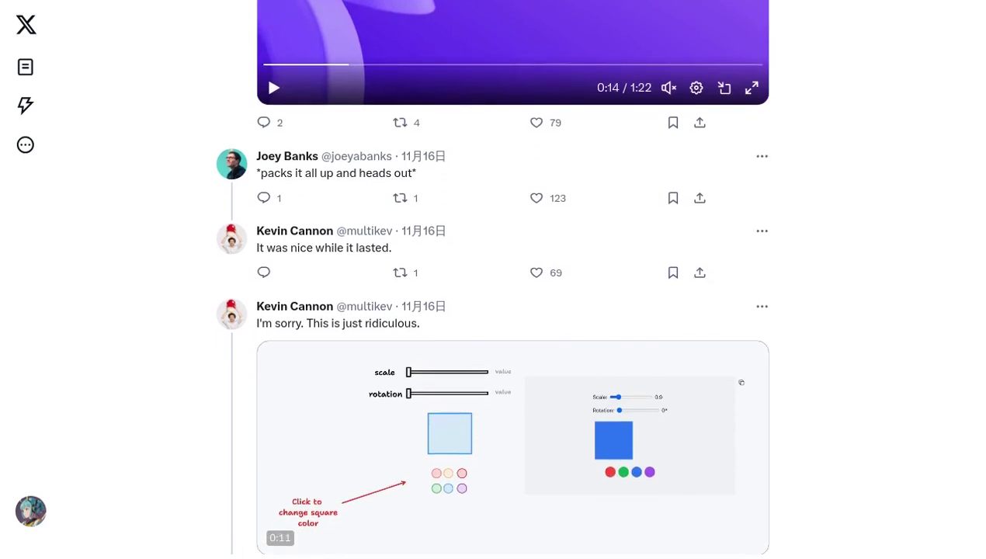
scroll(down, 3)
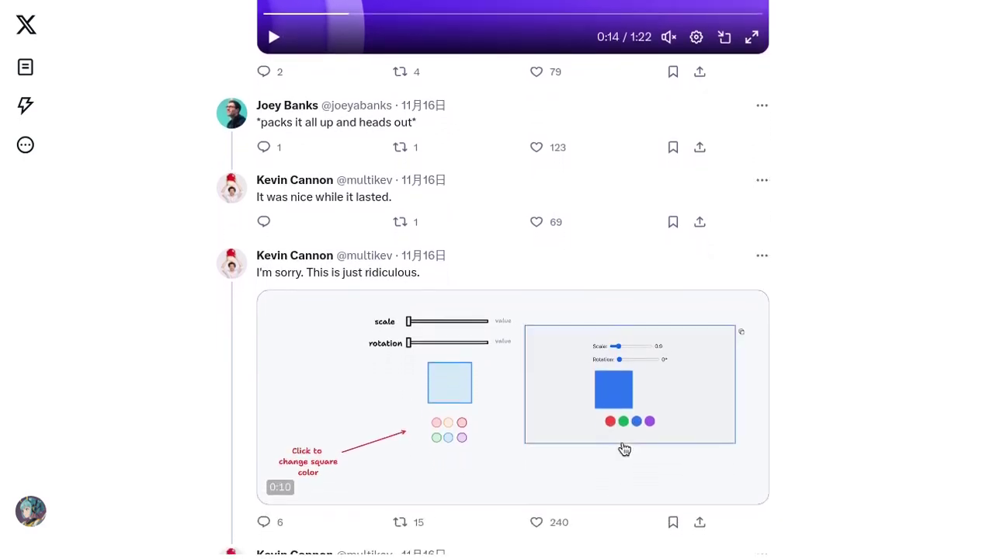
scroll(down, 3)
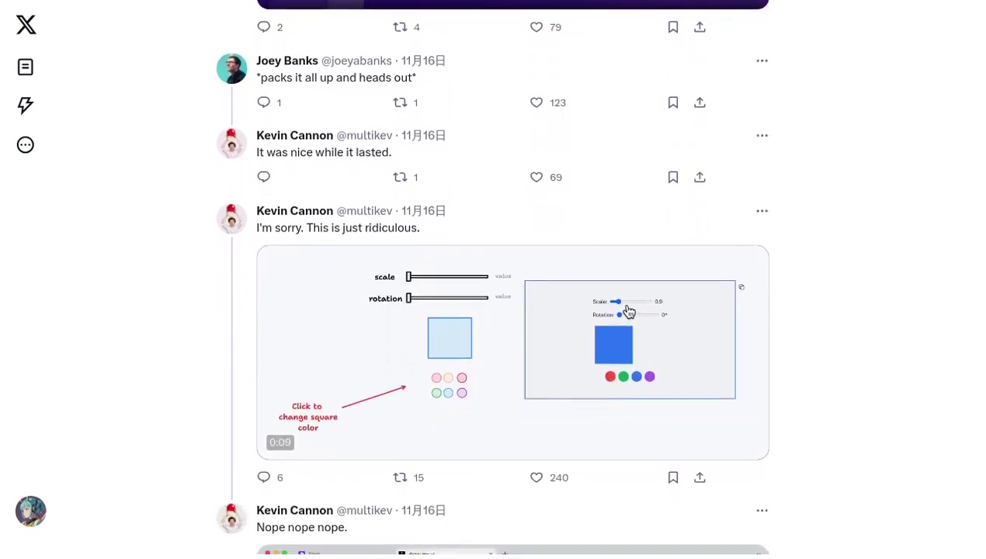
scroll(down, 3)
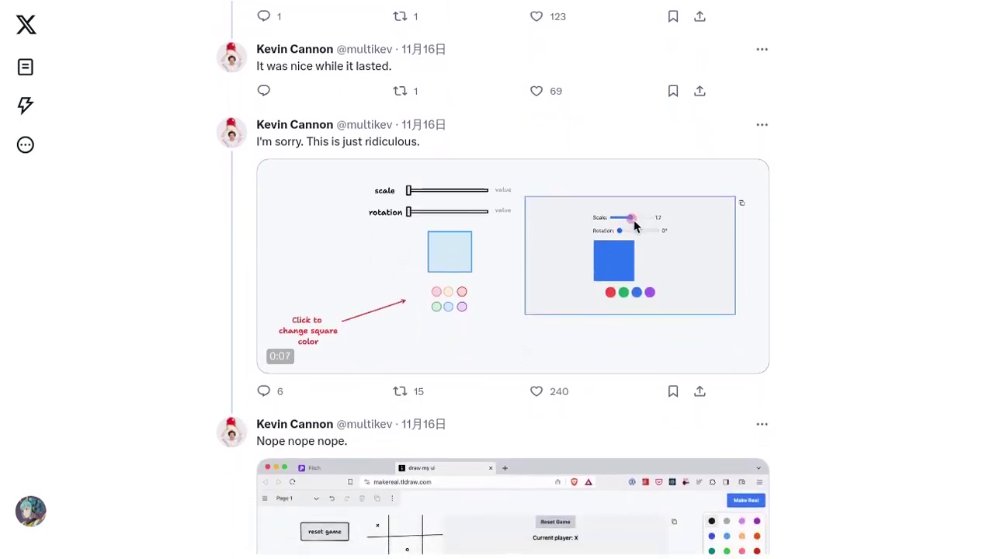
scroll(down, 3)
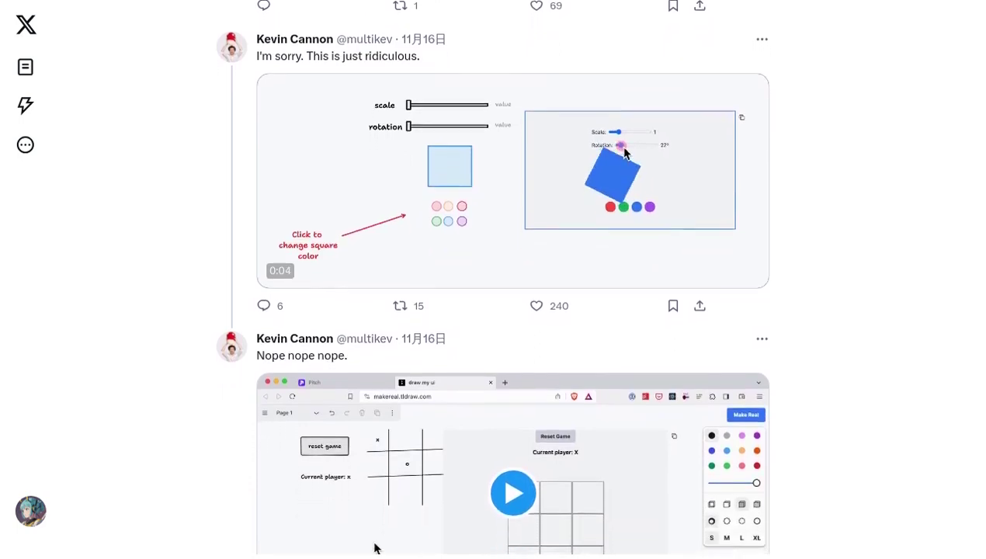
scroll(down, 3)
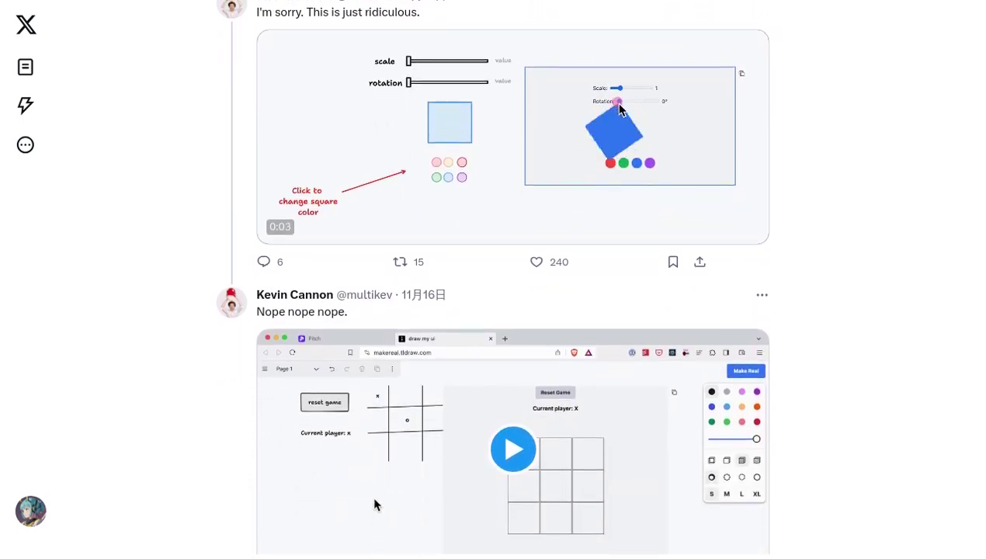
scroll(down, 3)
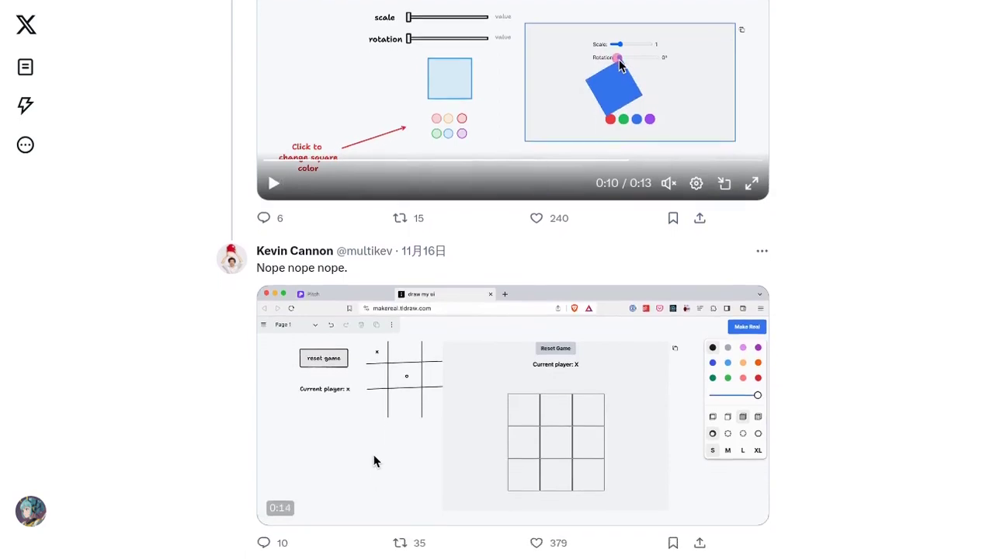
scroll(down, 3)
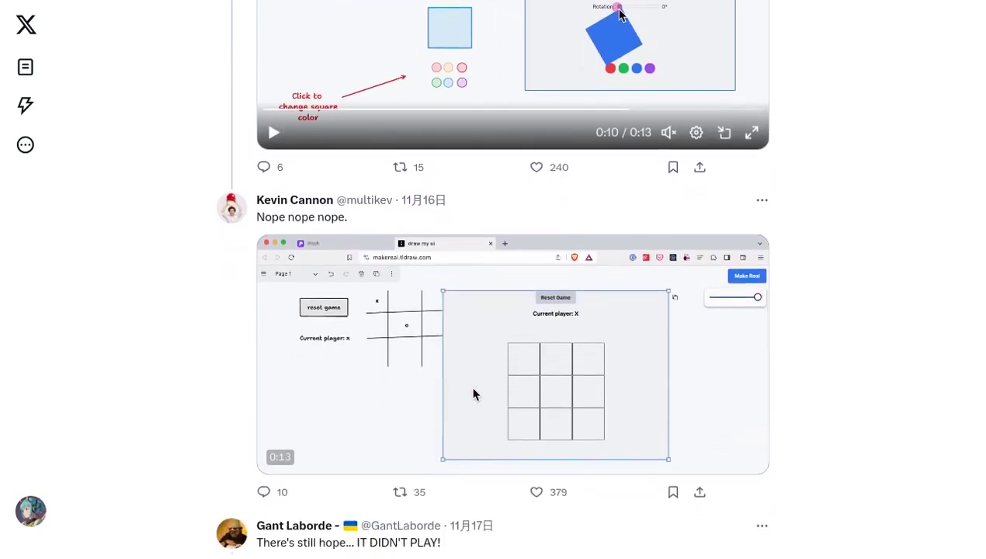
scroll(down, 3)
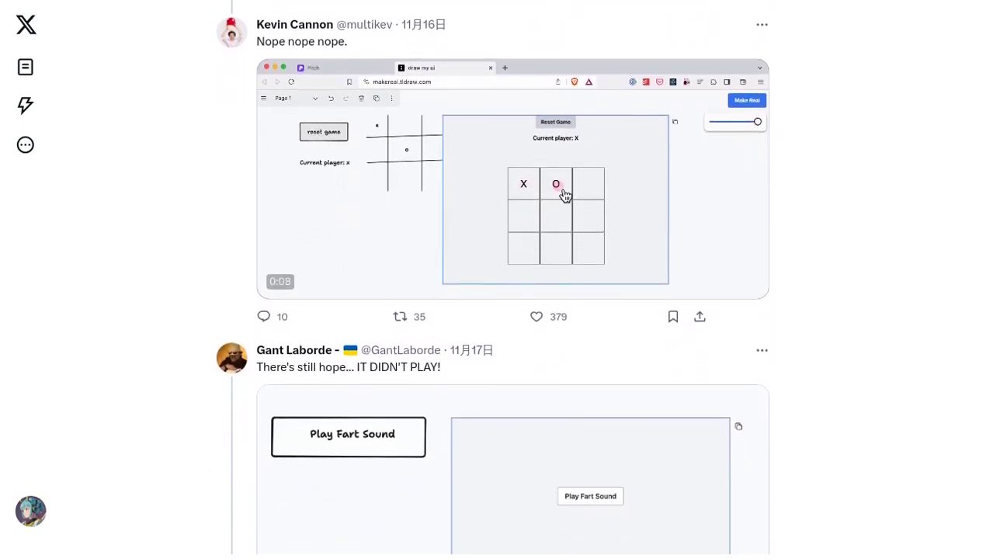
scroll(down, 3)
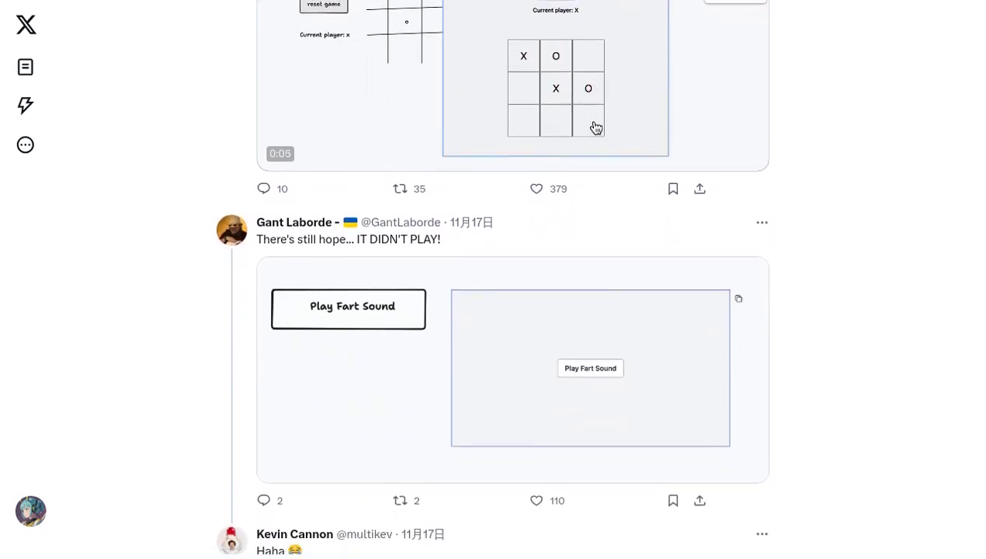
scroll(down, 3)
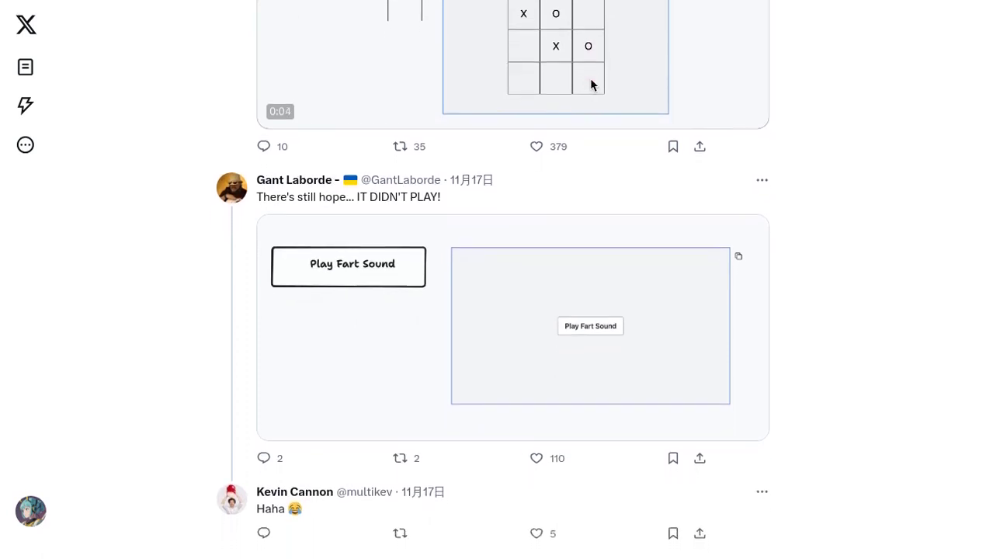
scroll(down, 3)
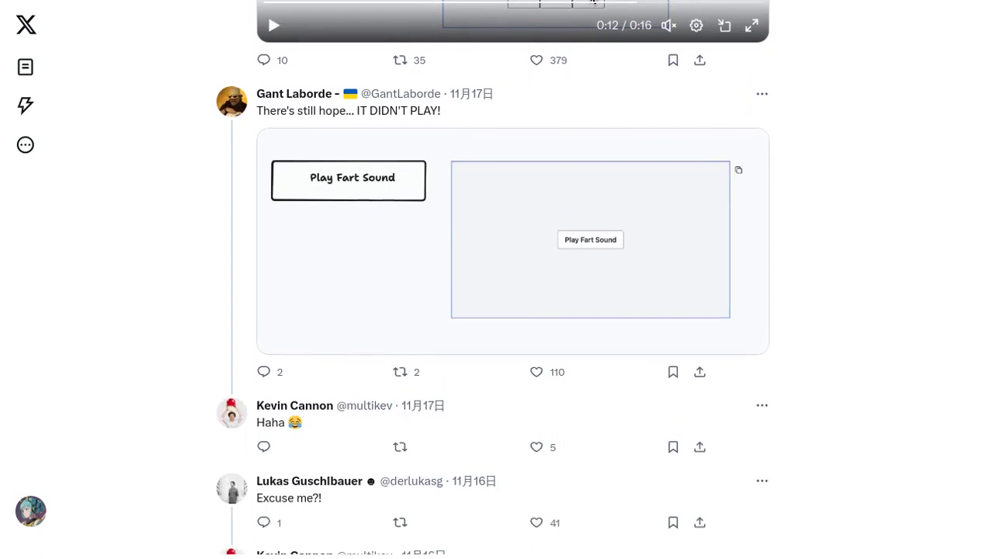
scroll(down, 3)
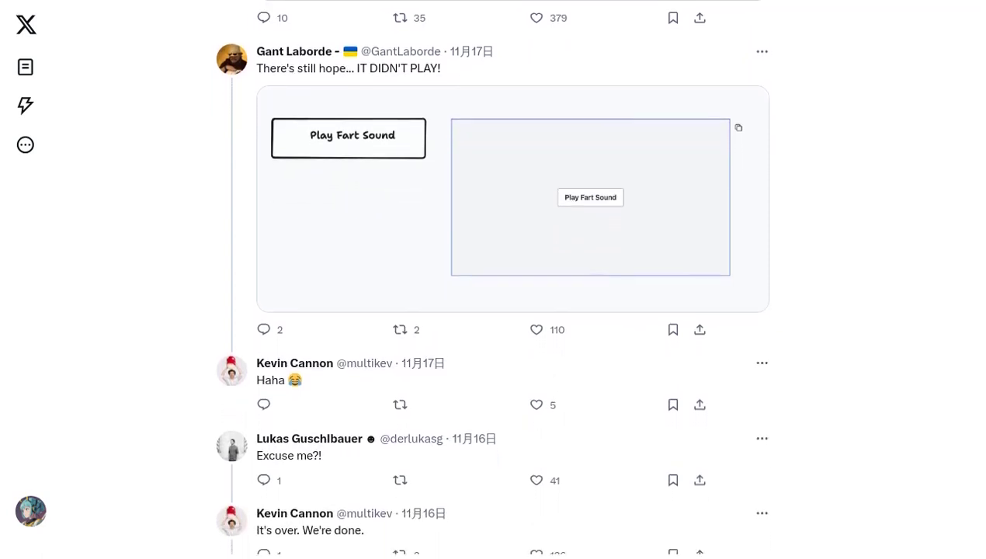
scroll(down, 3)
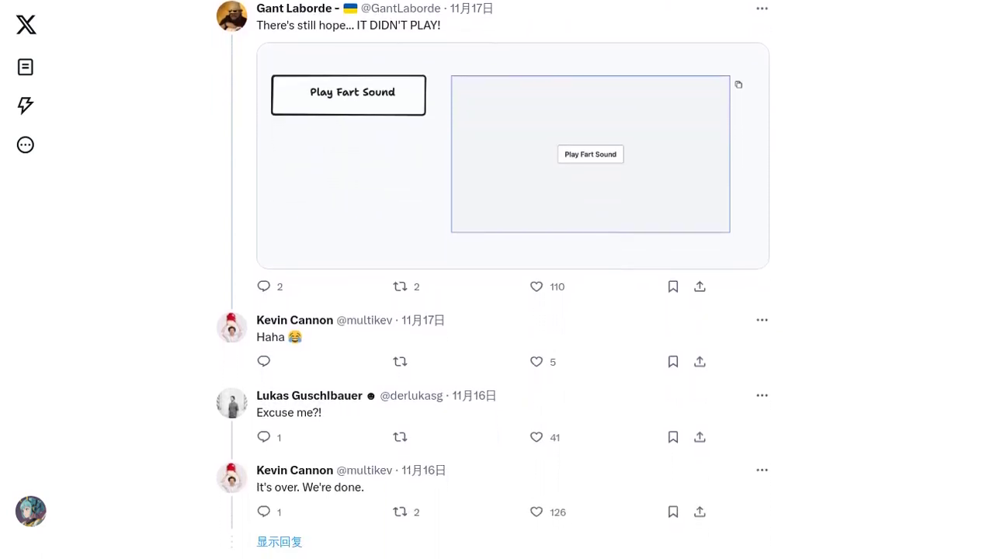
scroll(down, 3)
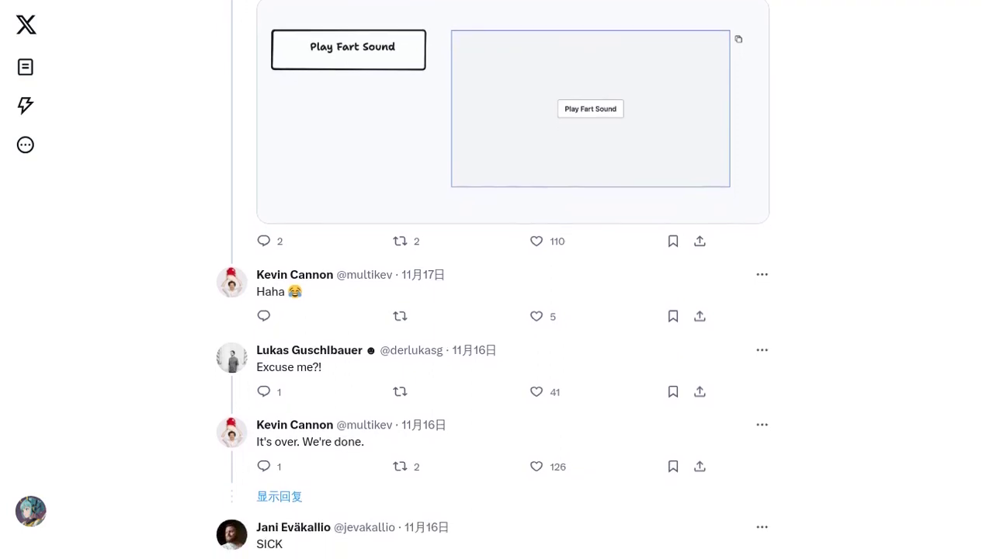
scroll(down, 3)
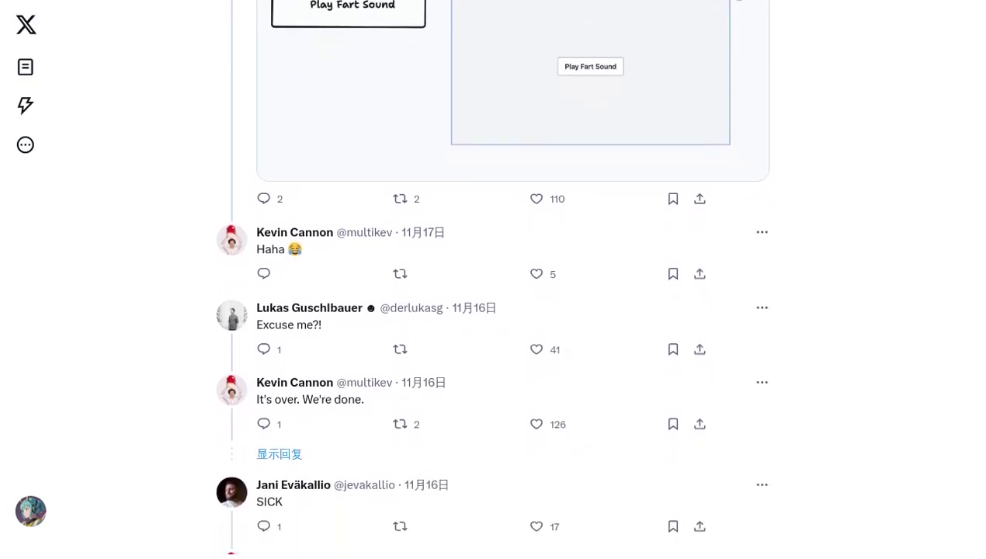
scroll(down, 3)
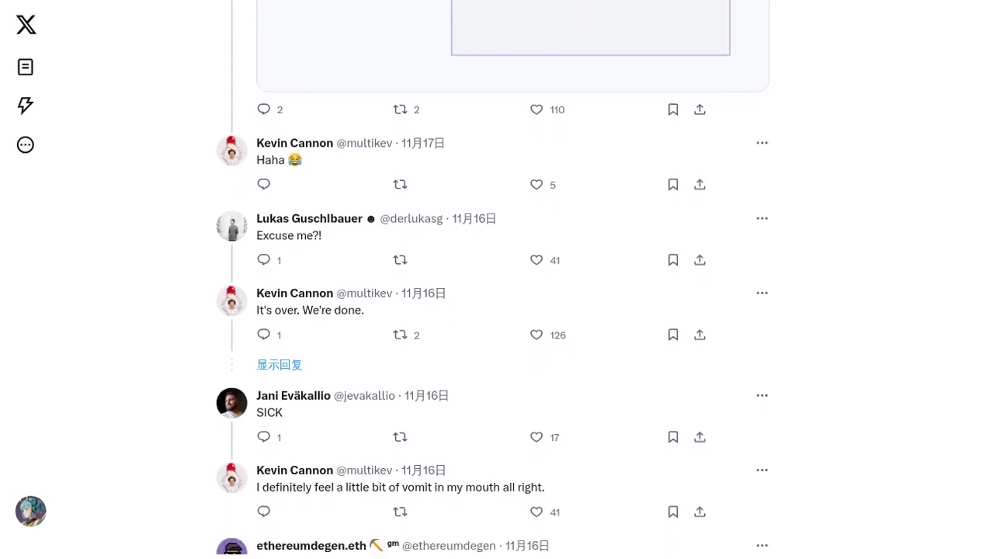
scroll(down, 3)
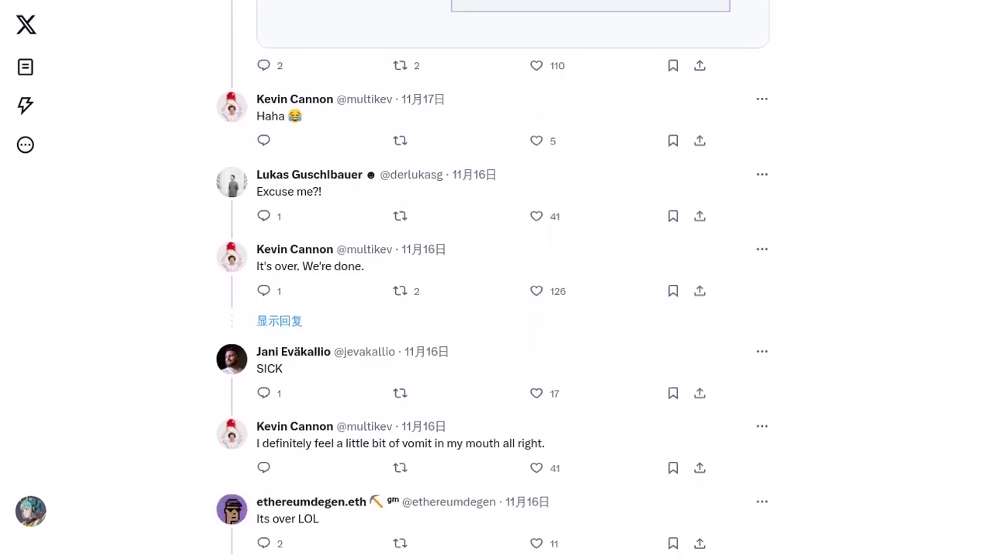
scroll(down, 3)
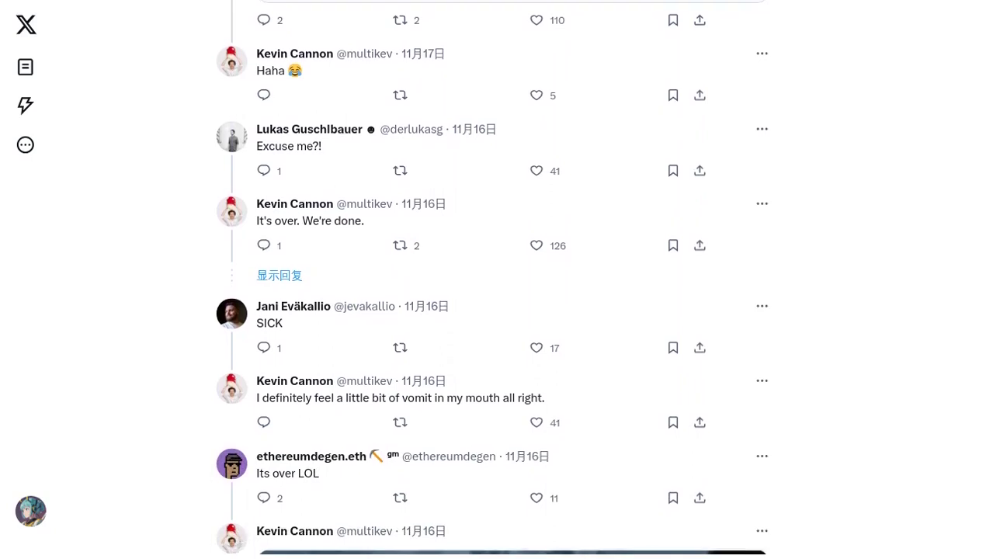
scroll(down, 3)
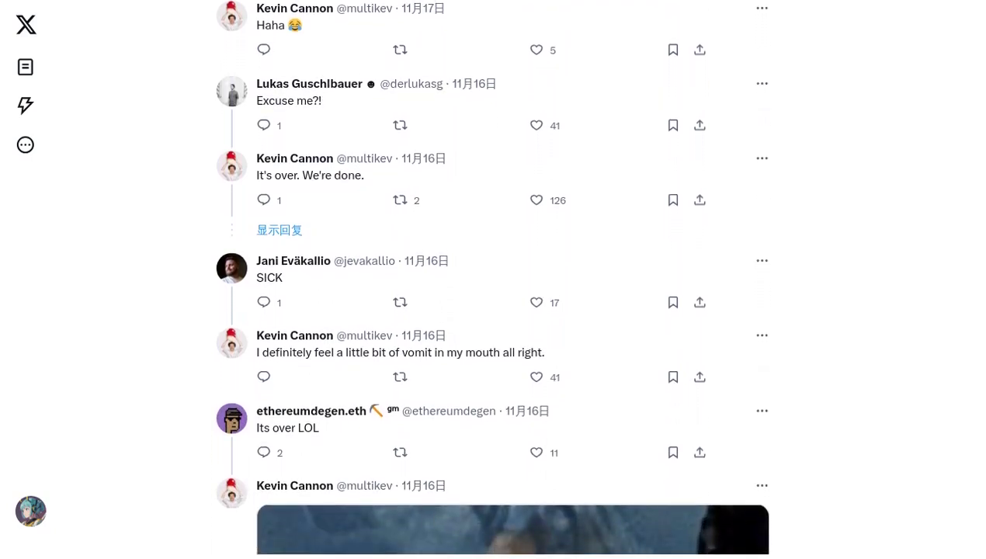
- Reach the 'Game over' GIF reply, then return to the 'I think I need to go lie down.' post
scroll(down, 3)
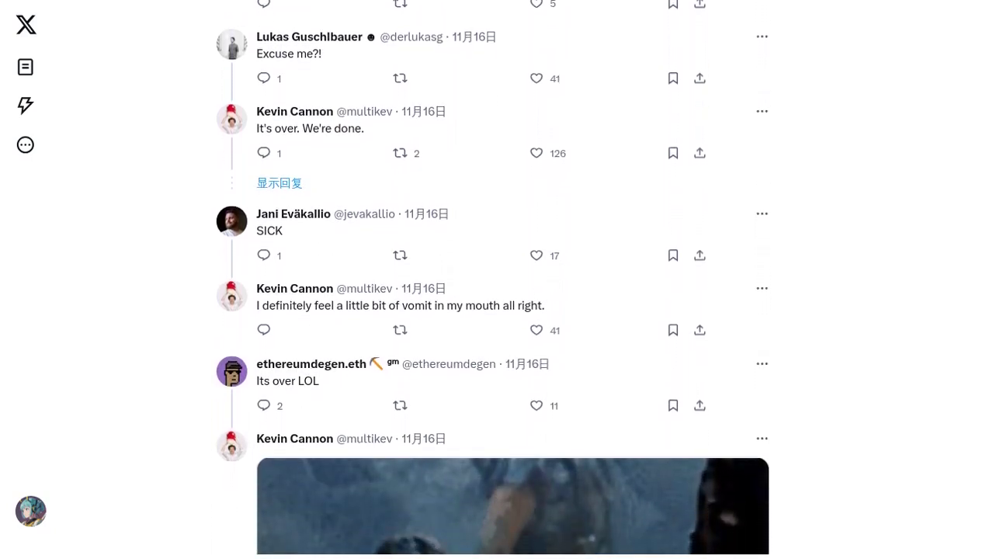
scroll(down, 3)
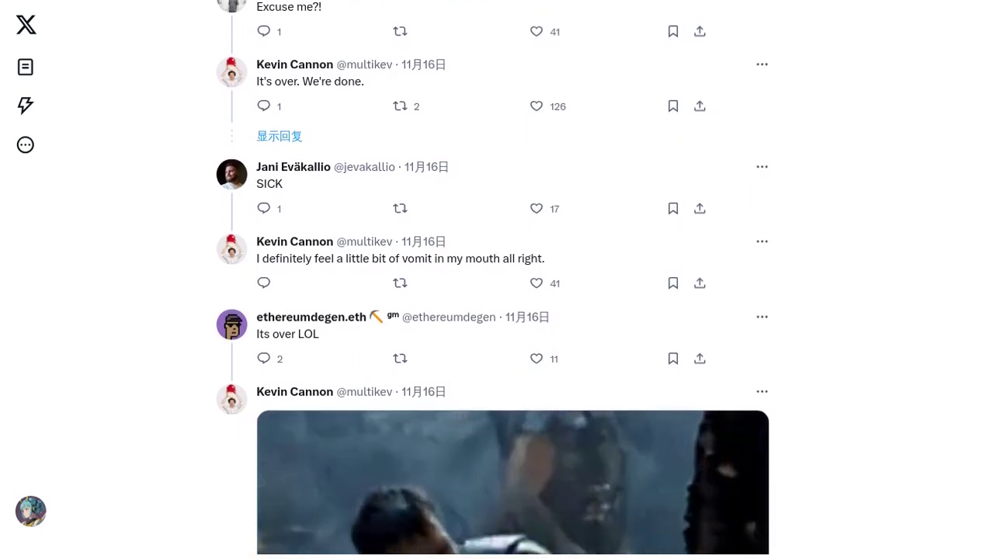
scroll(down, 3)
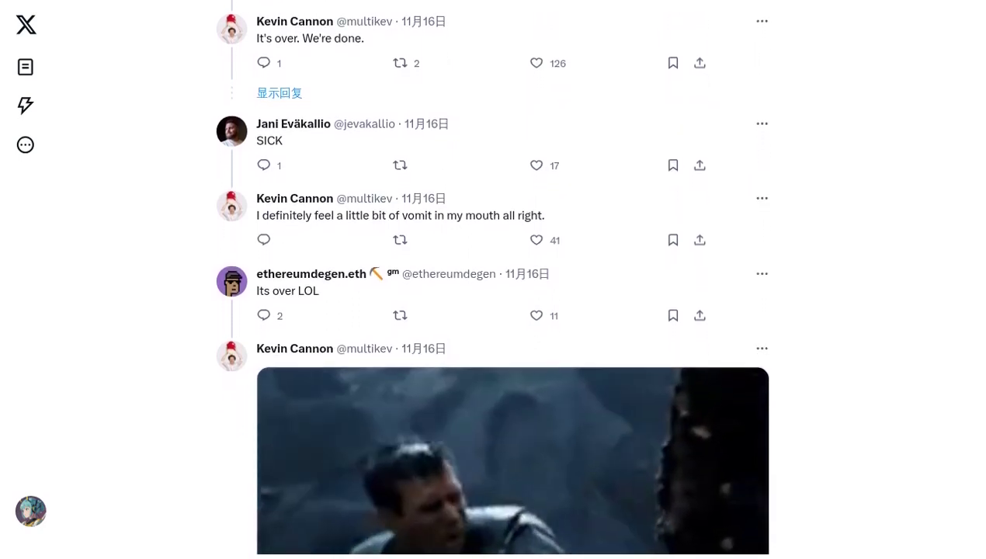
scroll(down, 3)
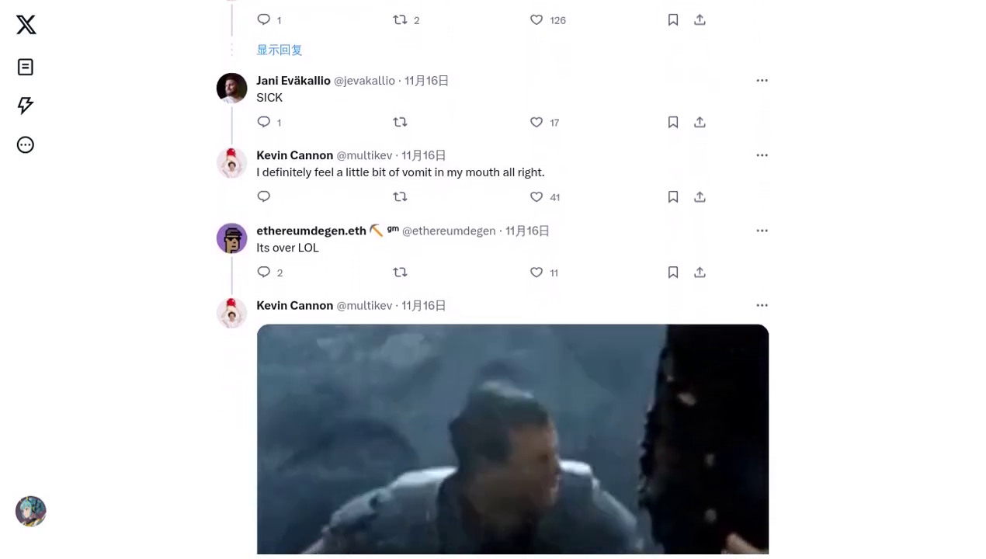
scroll(down, 3)
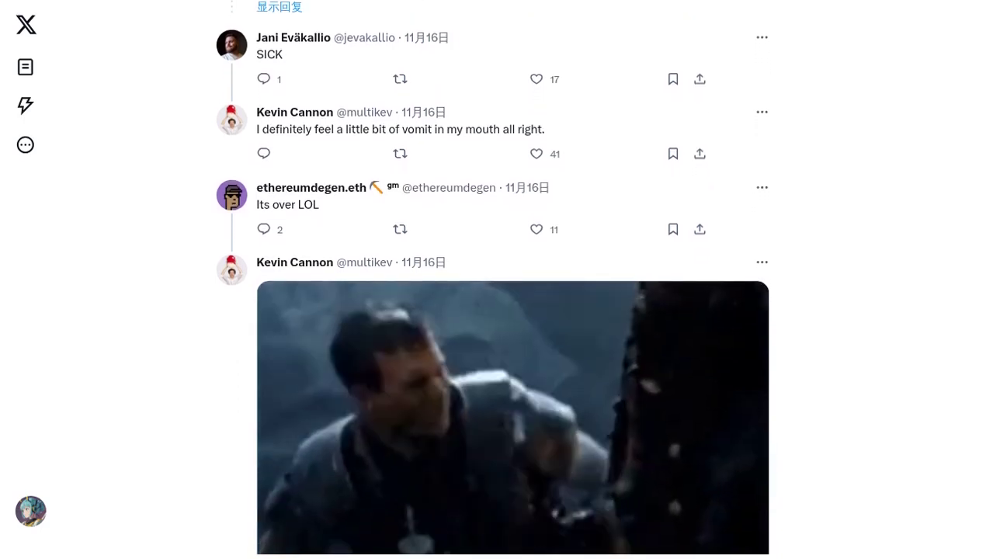
scroll(down, 3)
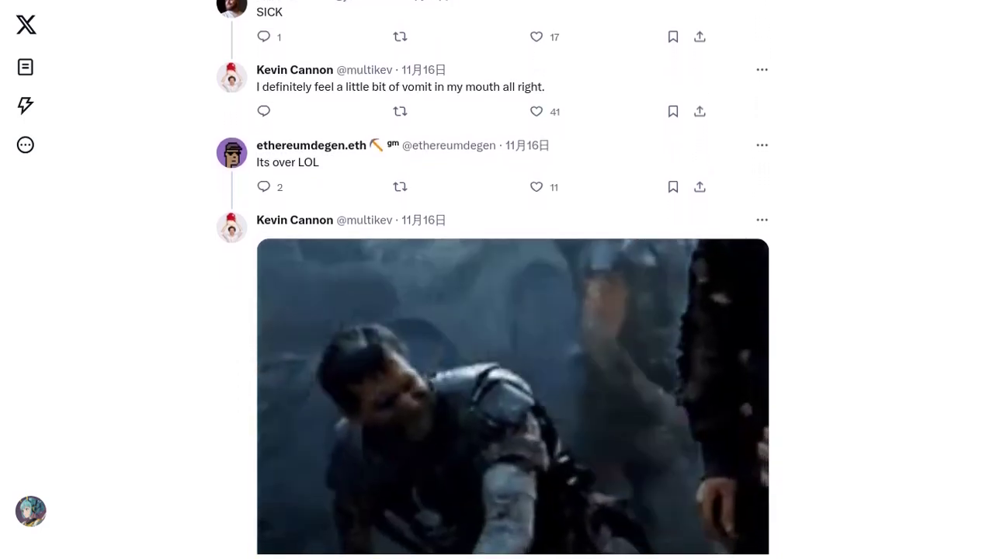
scroll(down, 3)
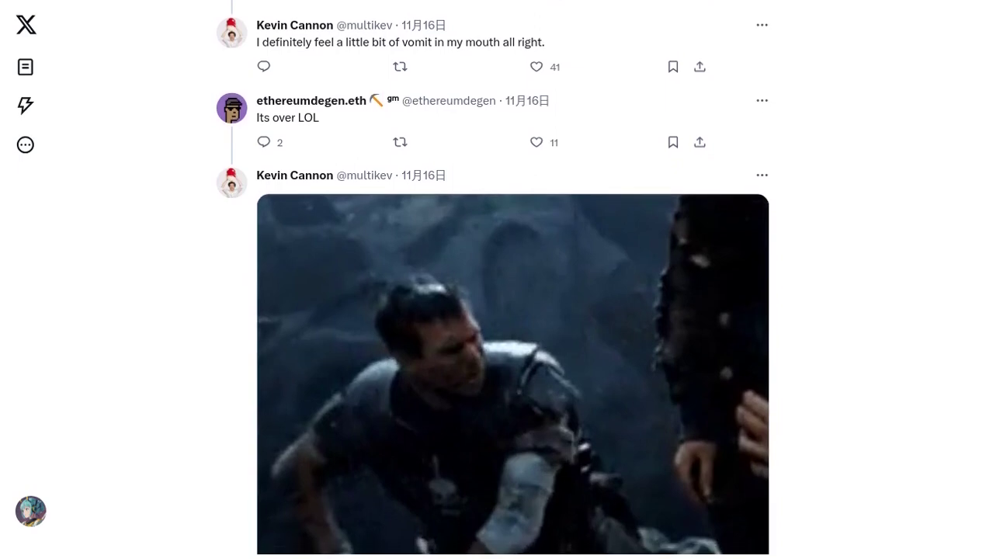
scroll(down, 3)
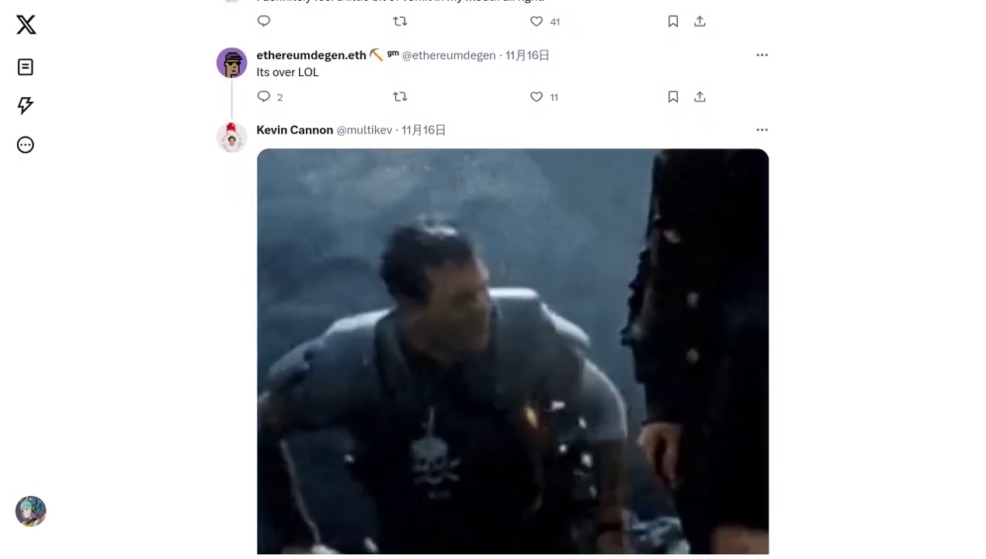
scroll(down, 3)
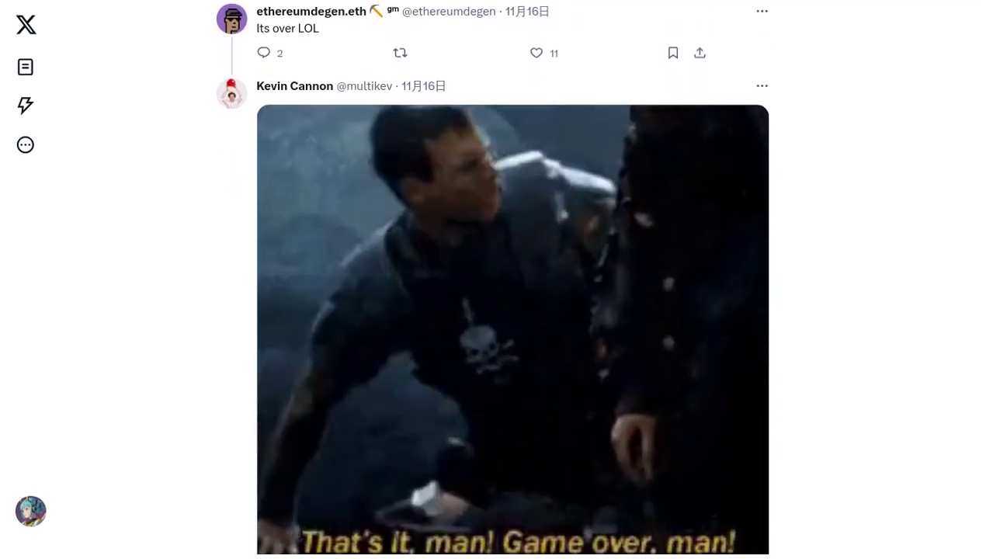
scroll(down, 3)
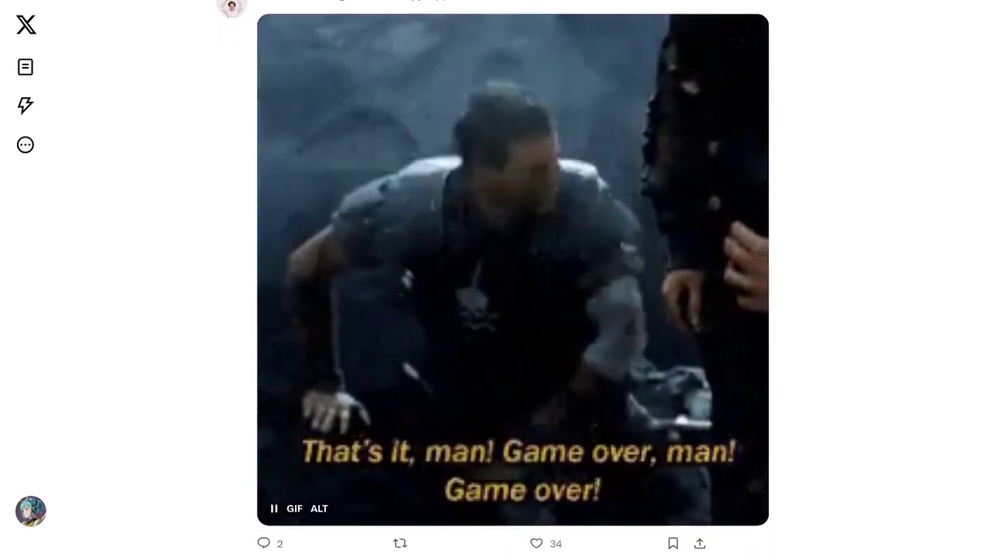
scroll(down, 3)
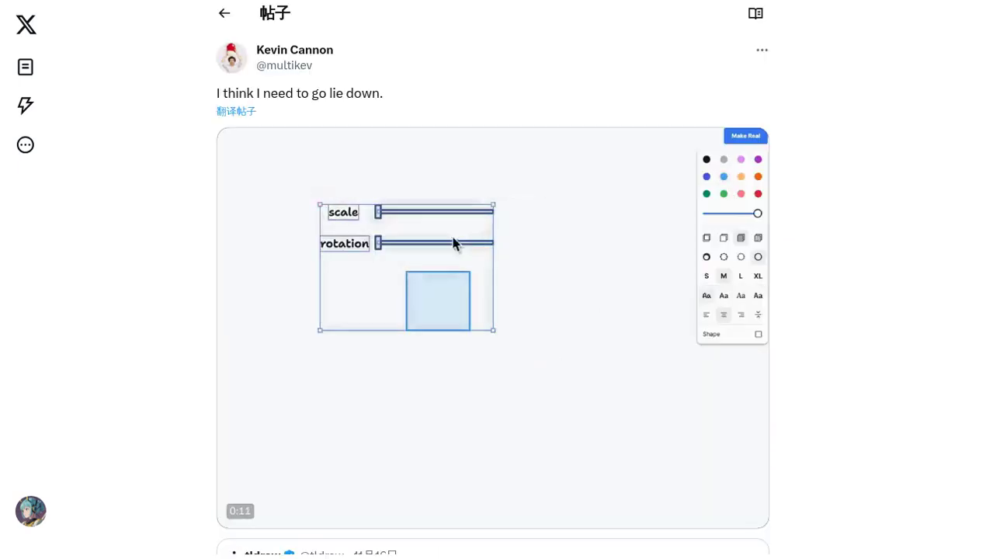
click(744, 135)
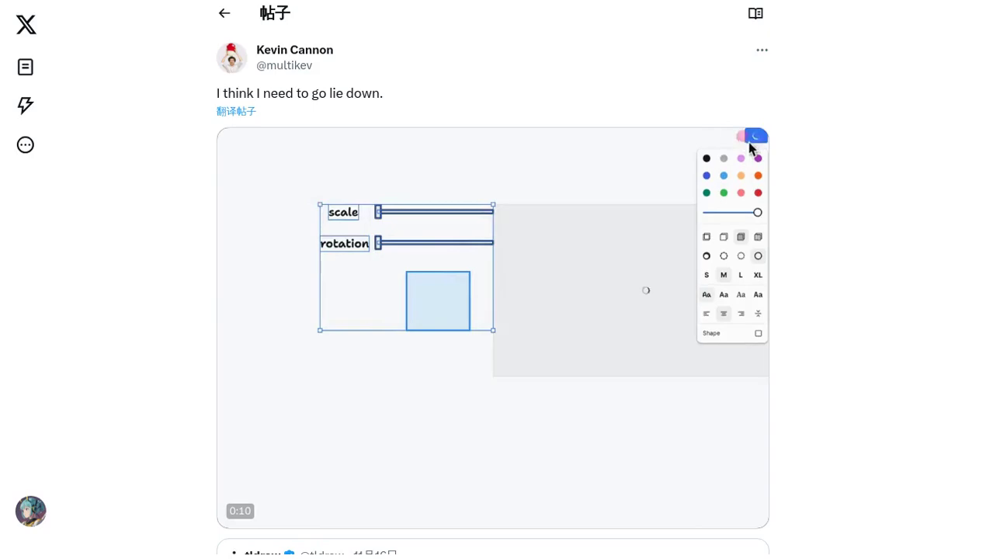